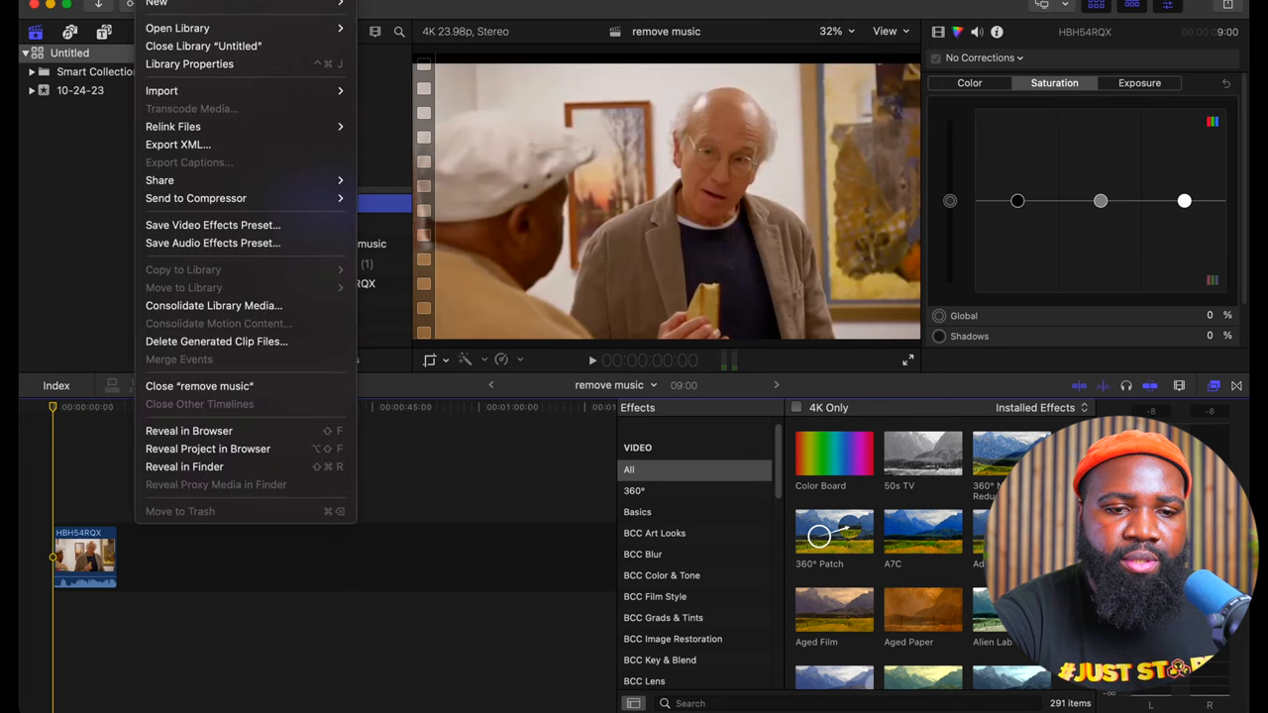
mouse_move(217, 180)
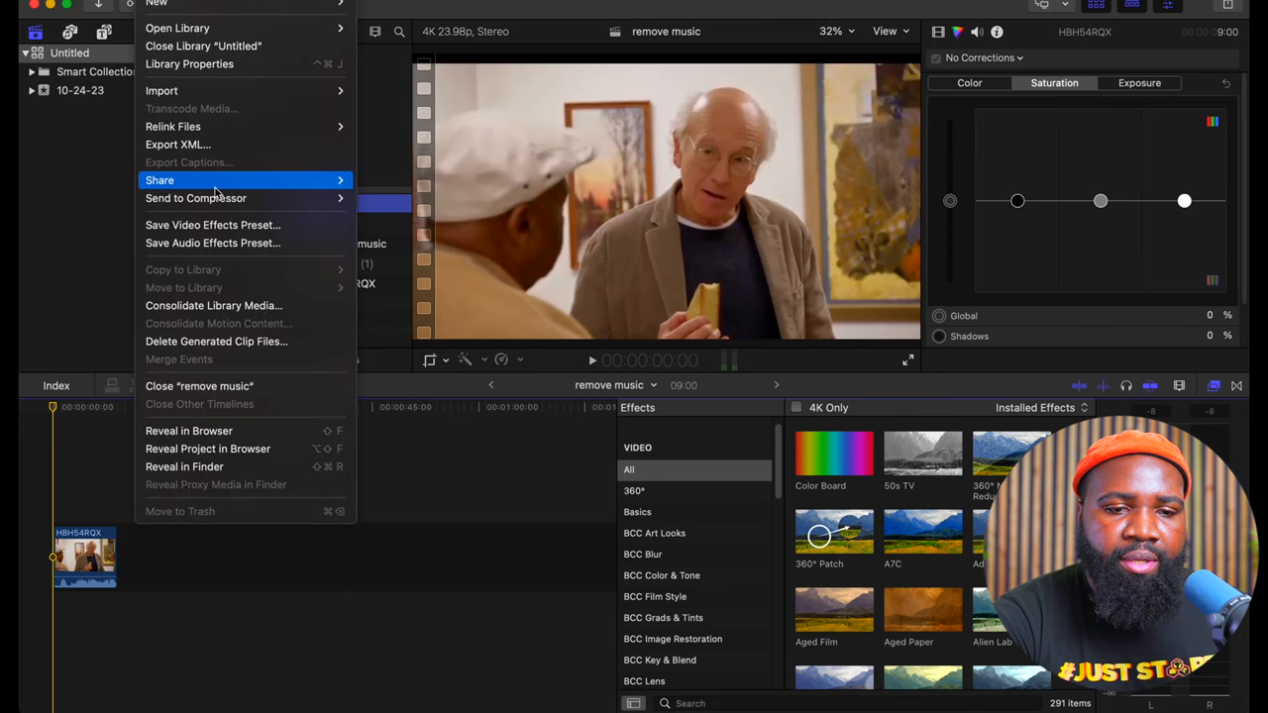
mouse_move(159, 180)
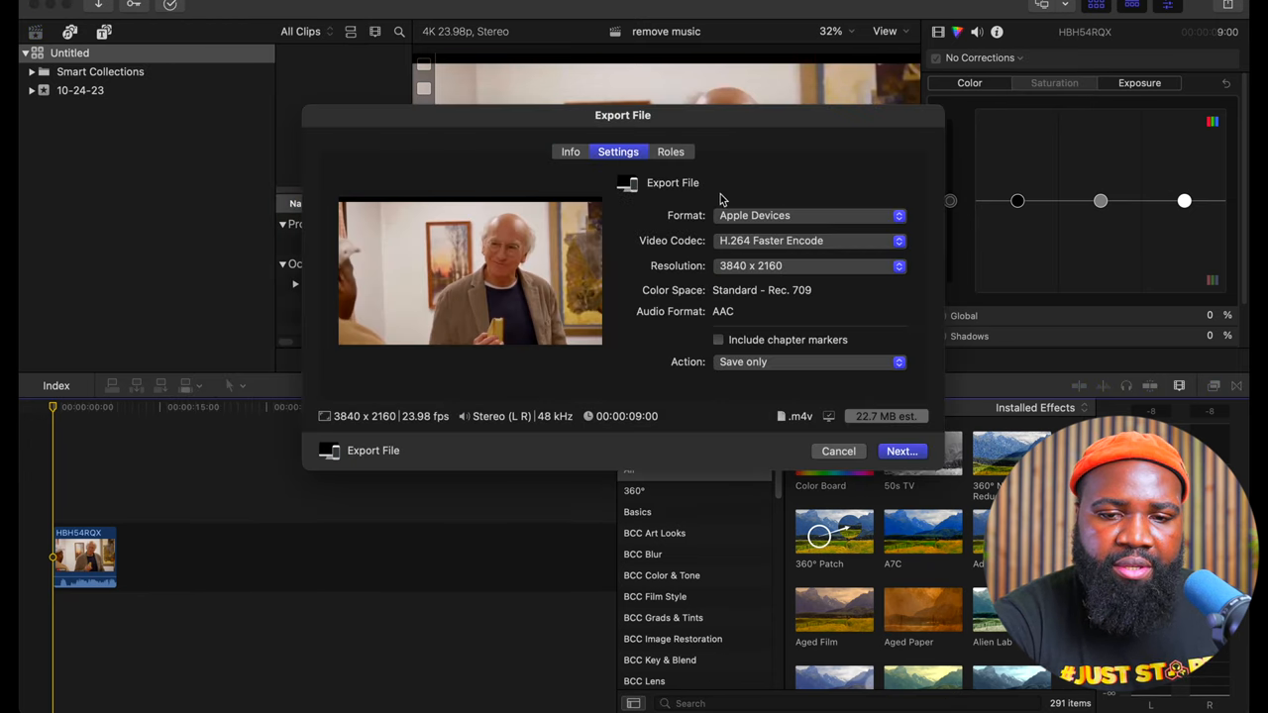
Export the project from Final Cut Pro as an audio-only MP3 named remove music.mp3.
left_click(808, 214)
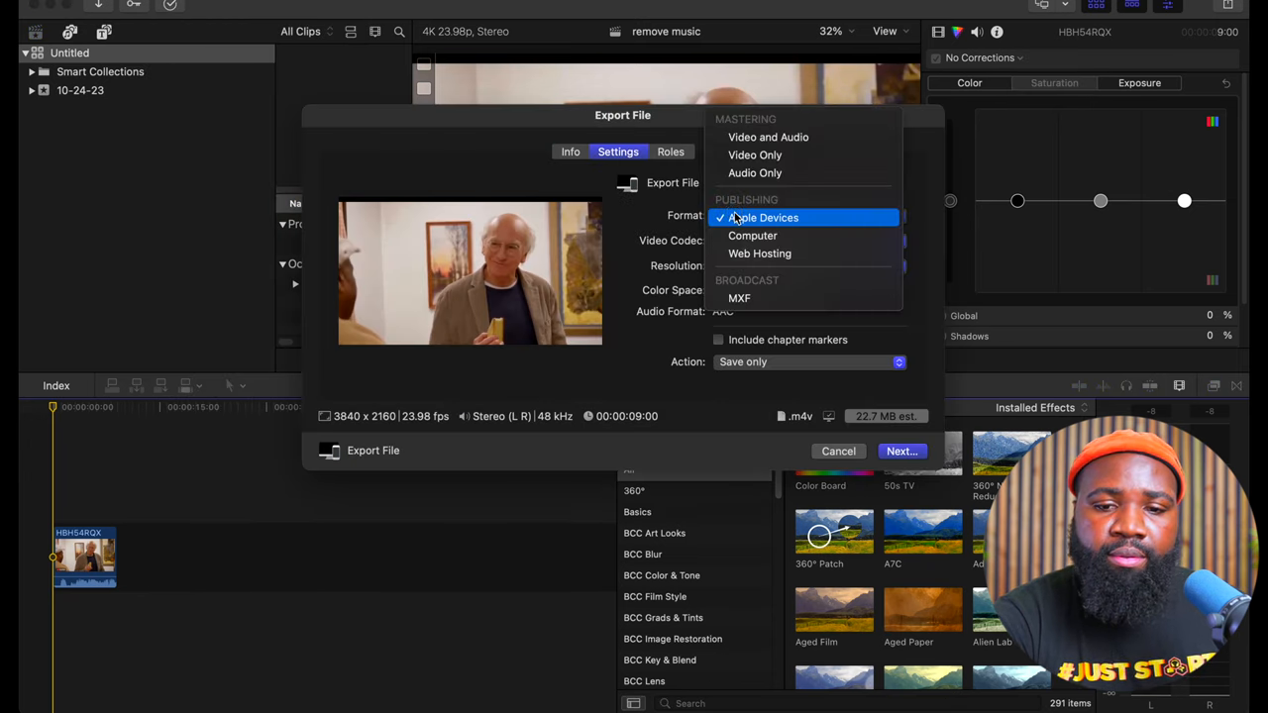
left_click(755, 172)
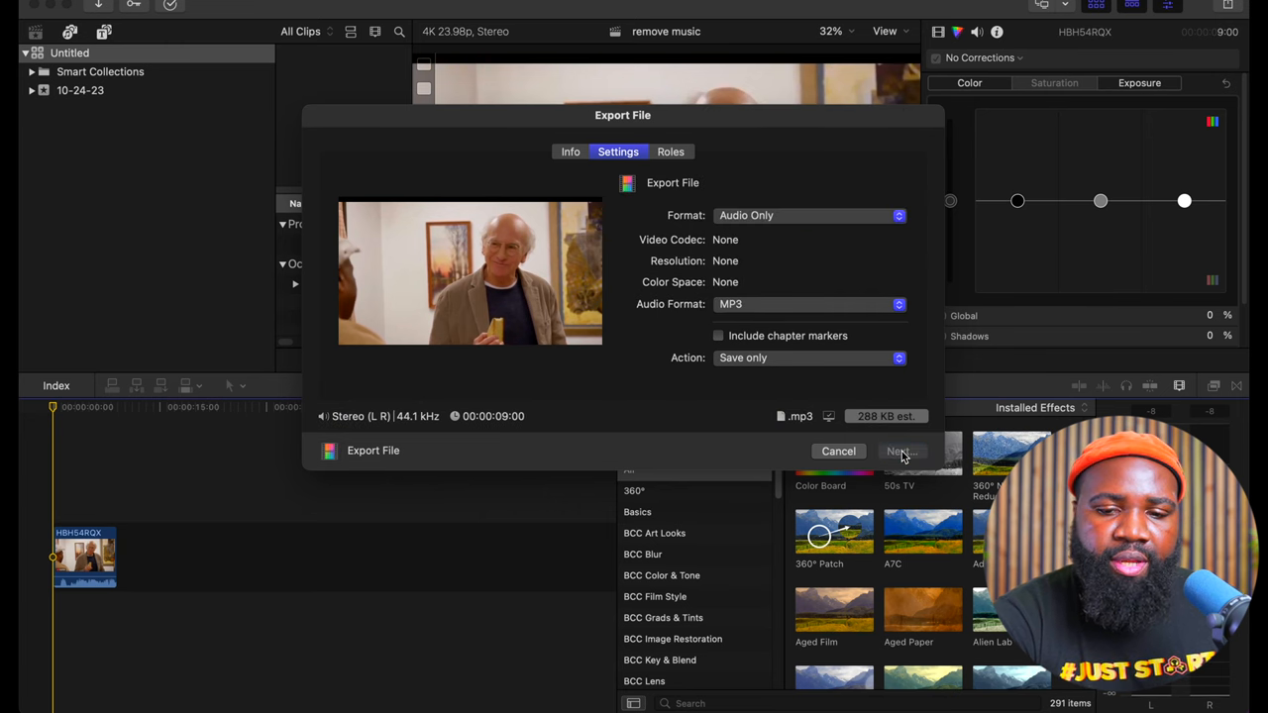
left_click(899, 452)
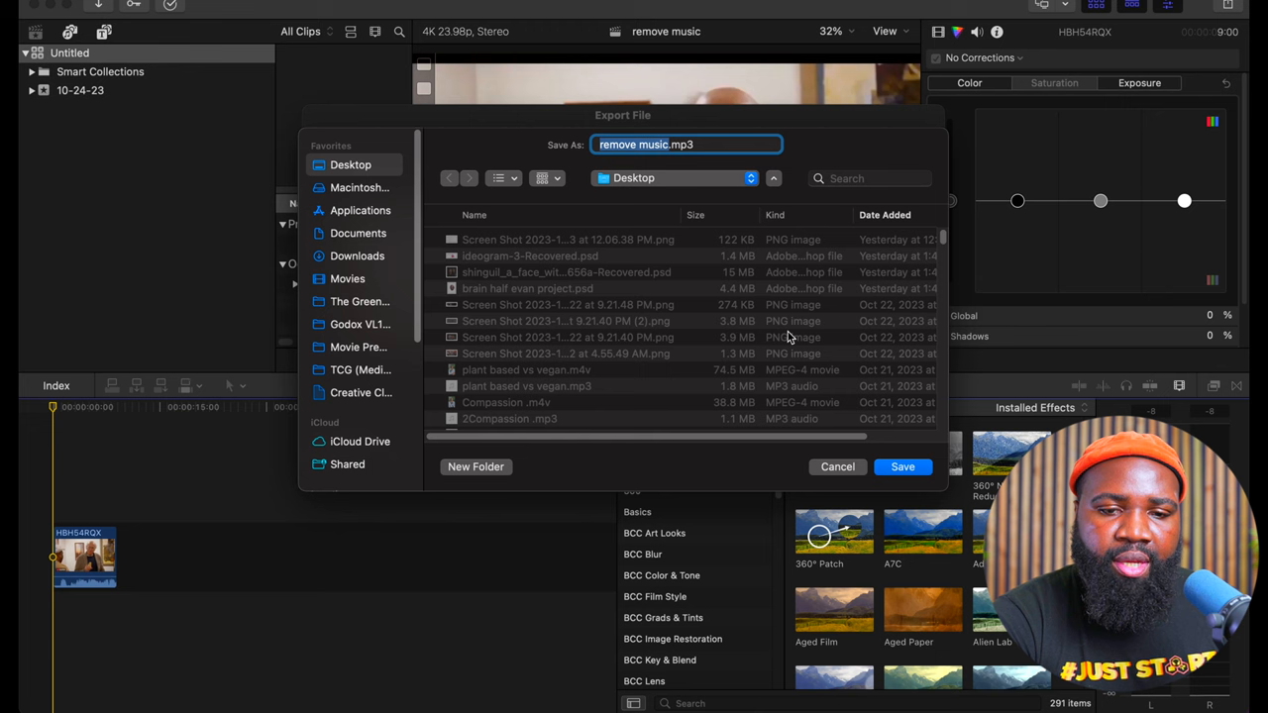
mouse_move(626, 186)
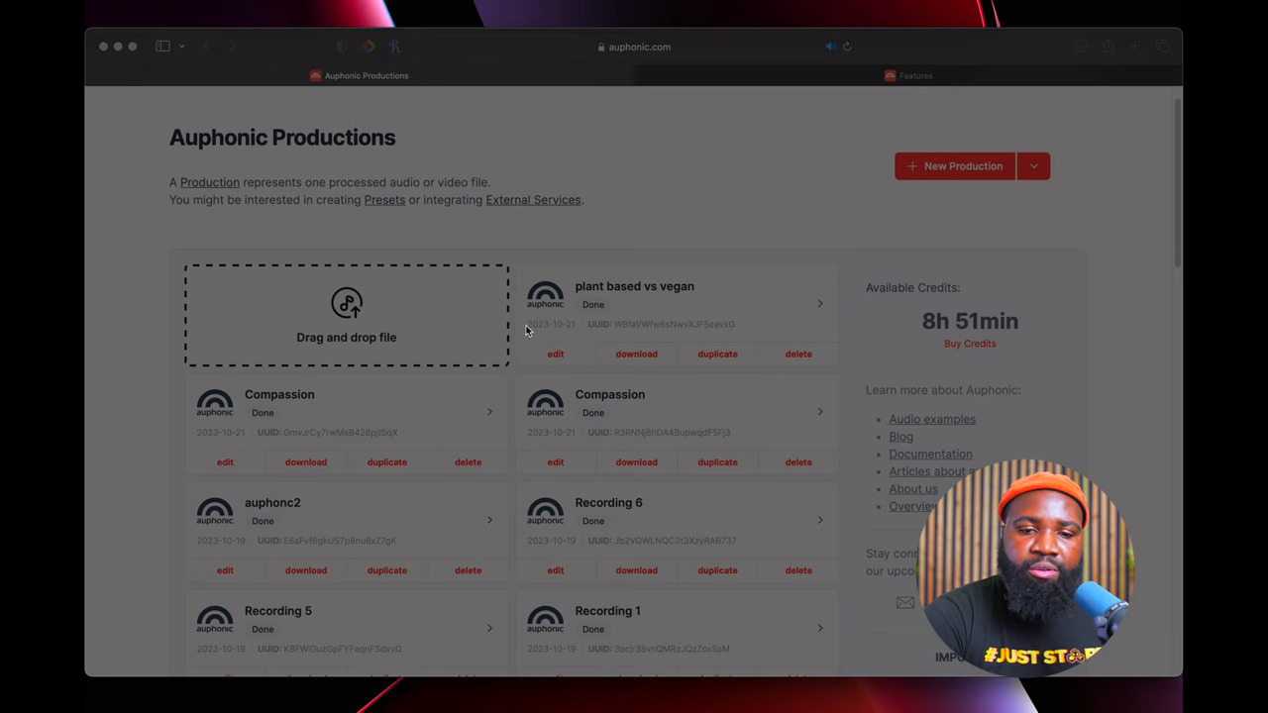
mouse_move(515, 289)
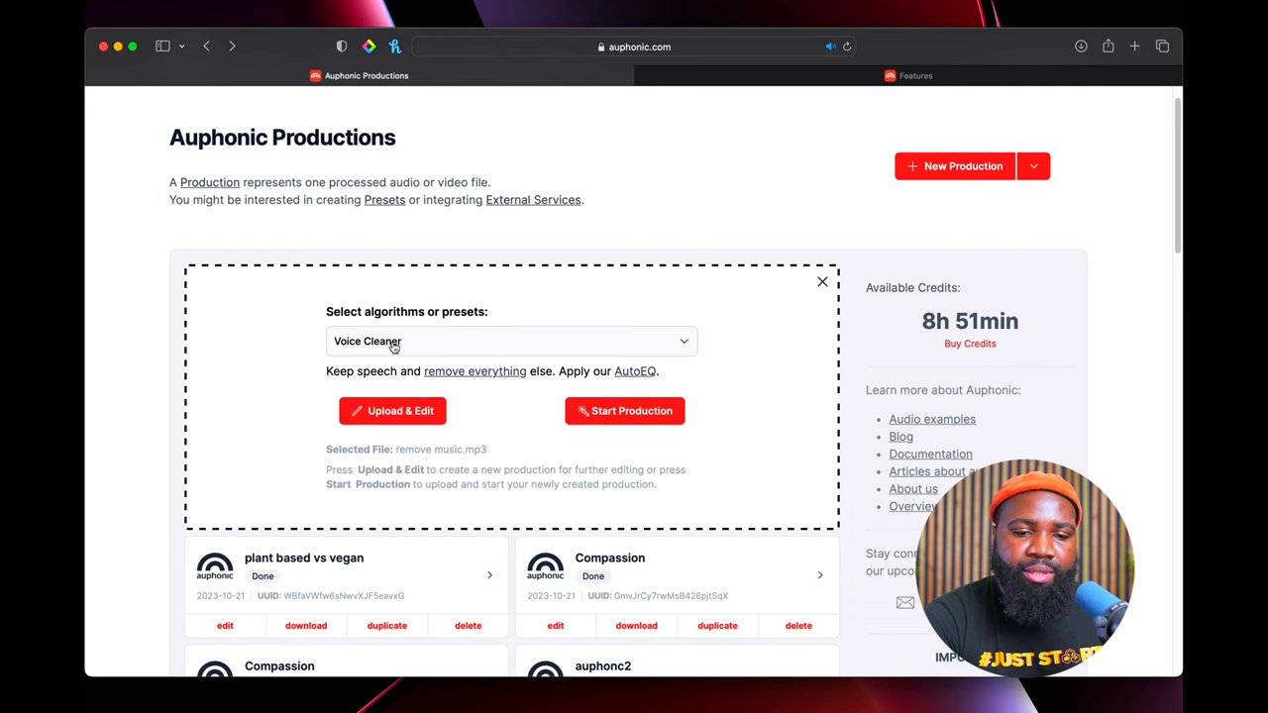
Choose Create custom preset… from the processing presets list for remove music.mp3.
left_click(511, 341)
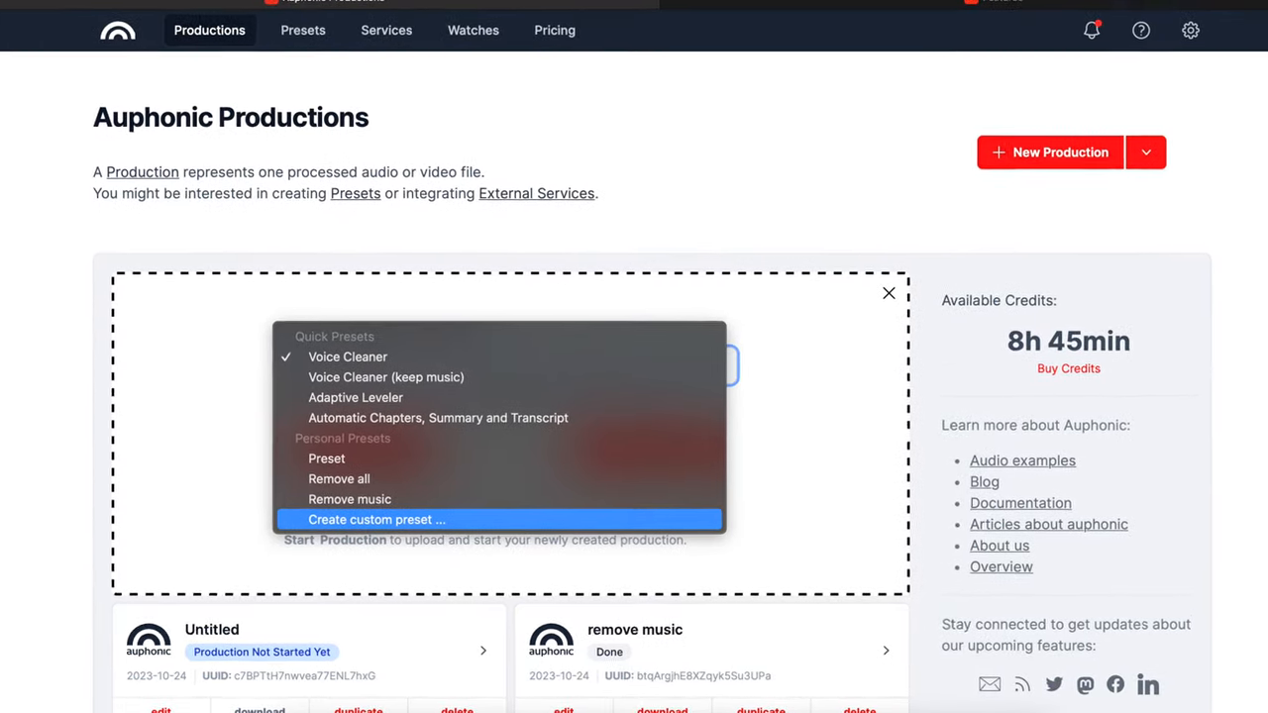
scroll("down", 3)
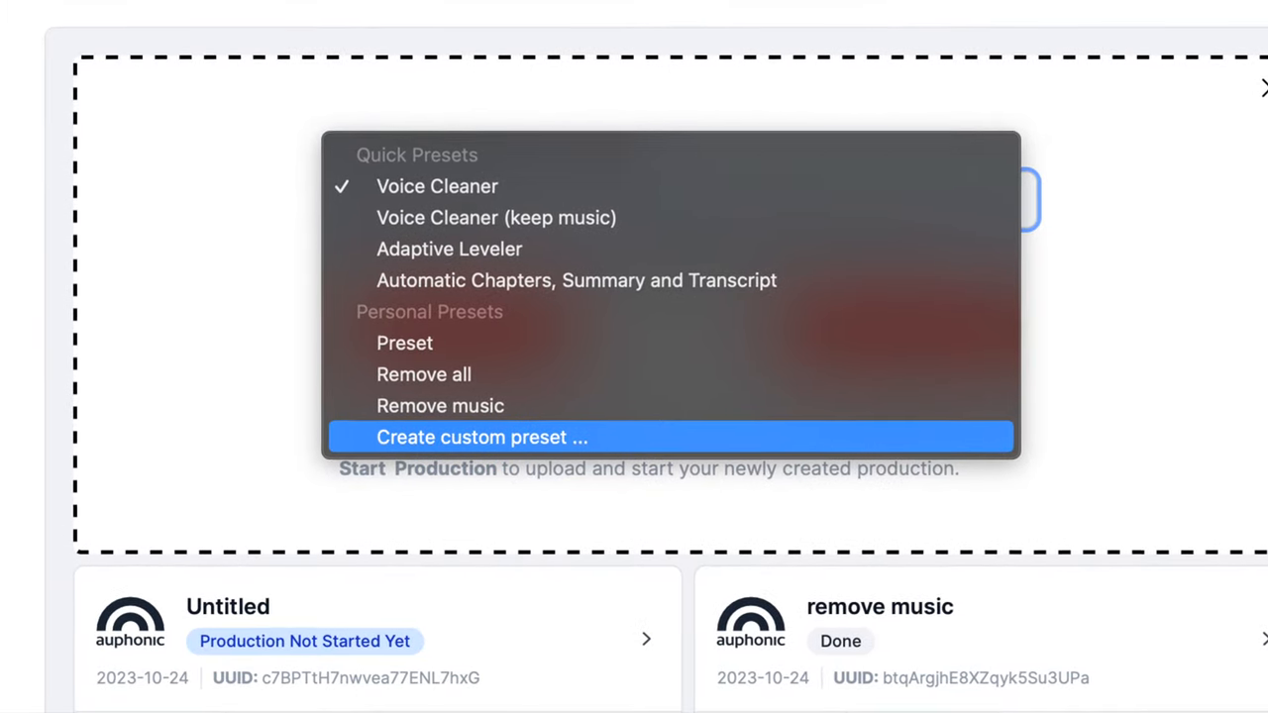
left_click(479, 438)
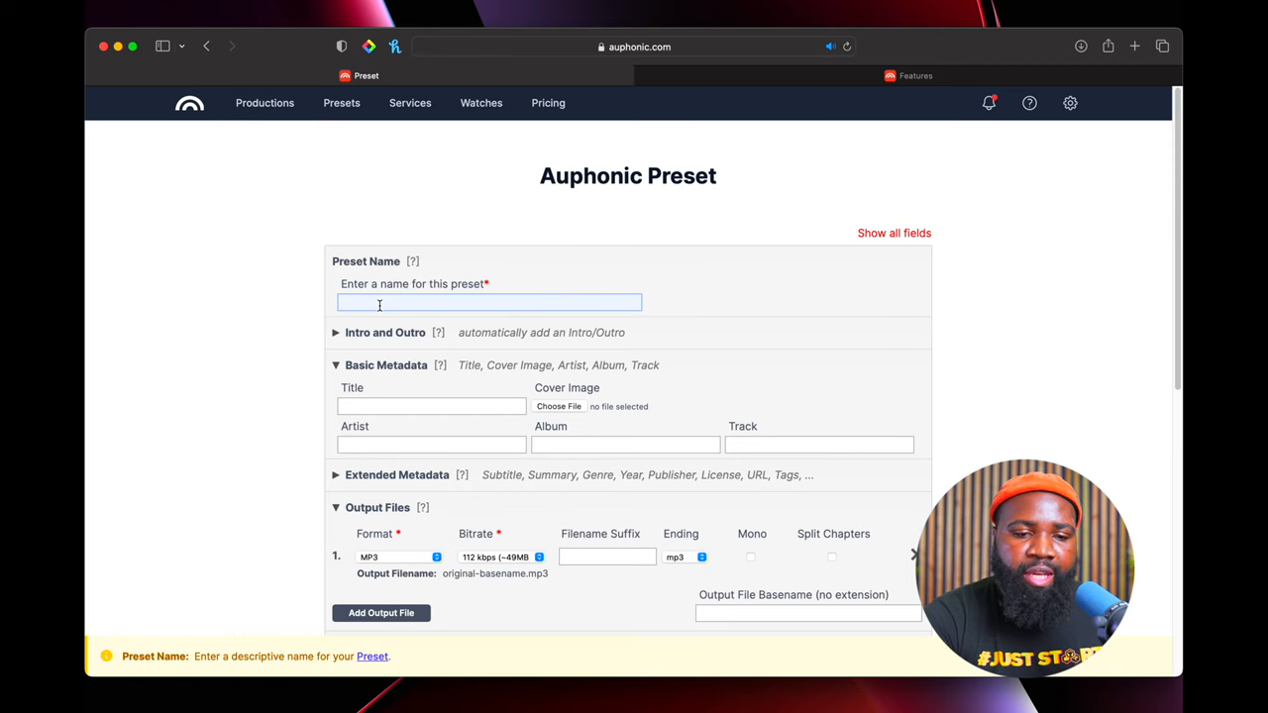
Name the new custom preset 'Remove music' and reach the Audio Algorithms section.
type("Remove music")
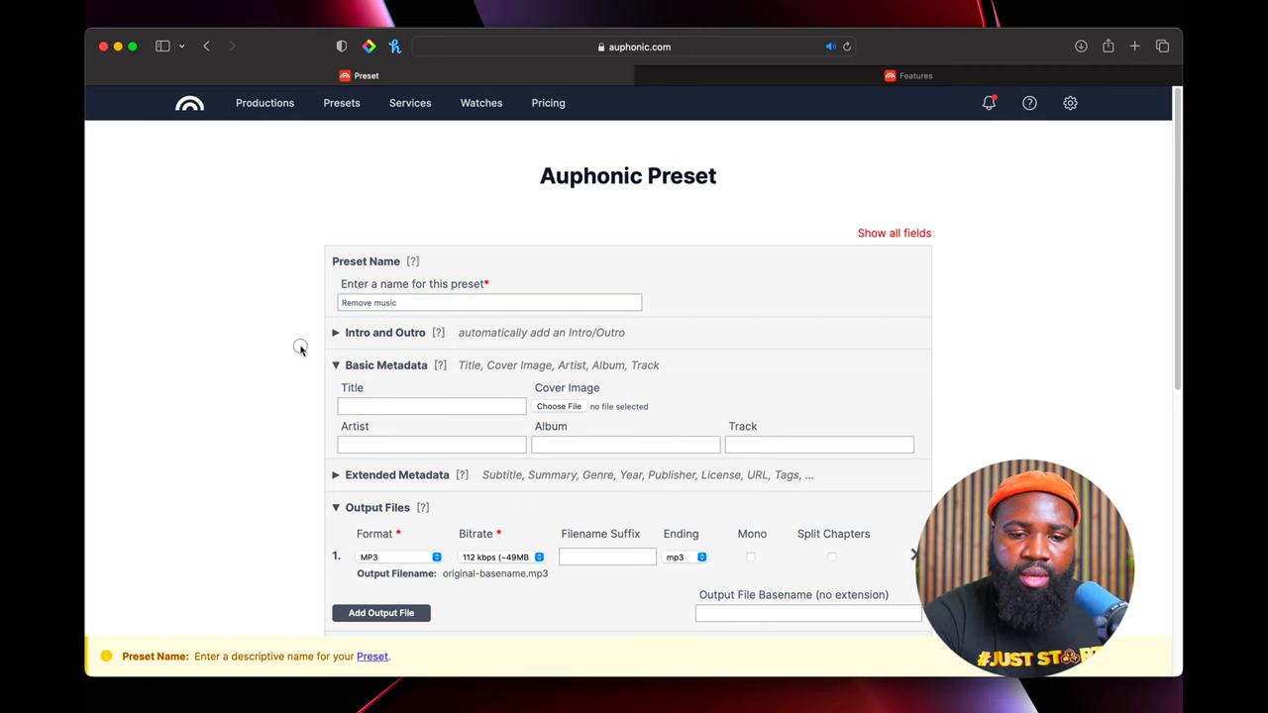
scroll("down", 3)
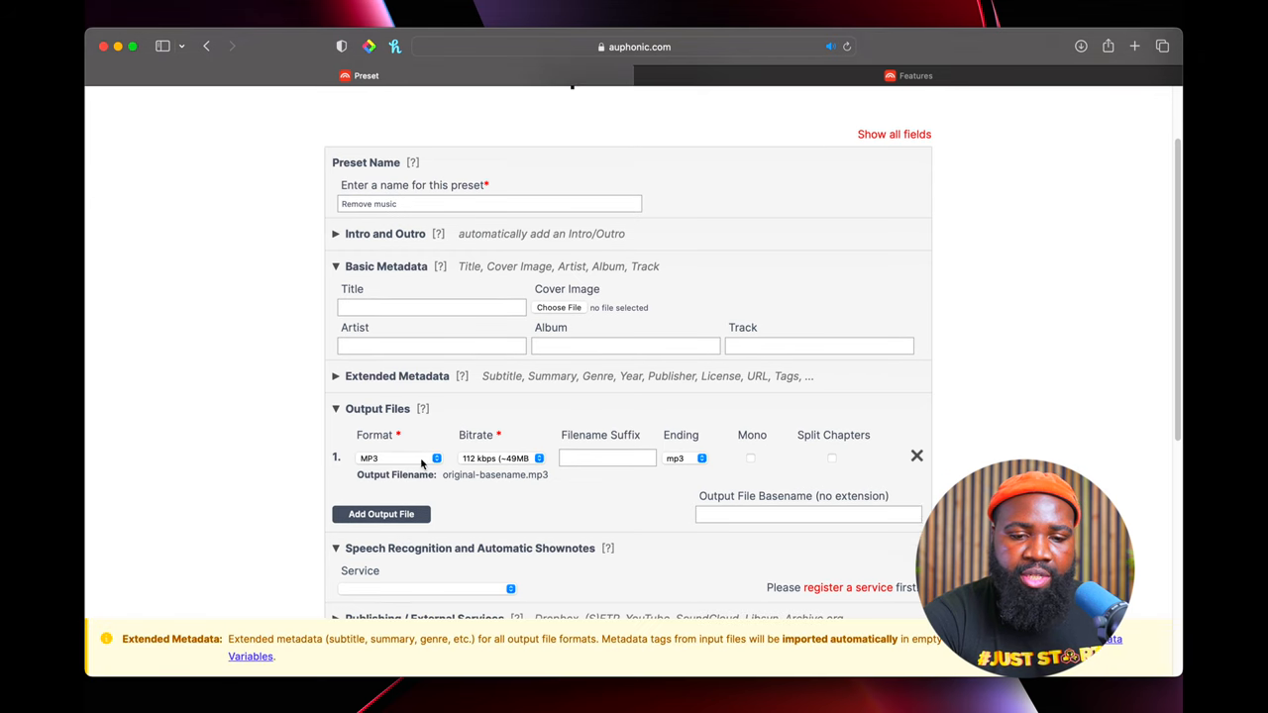
scroll("down", 3)
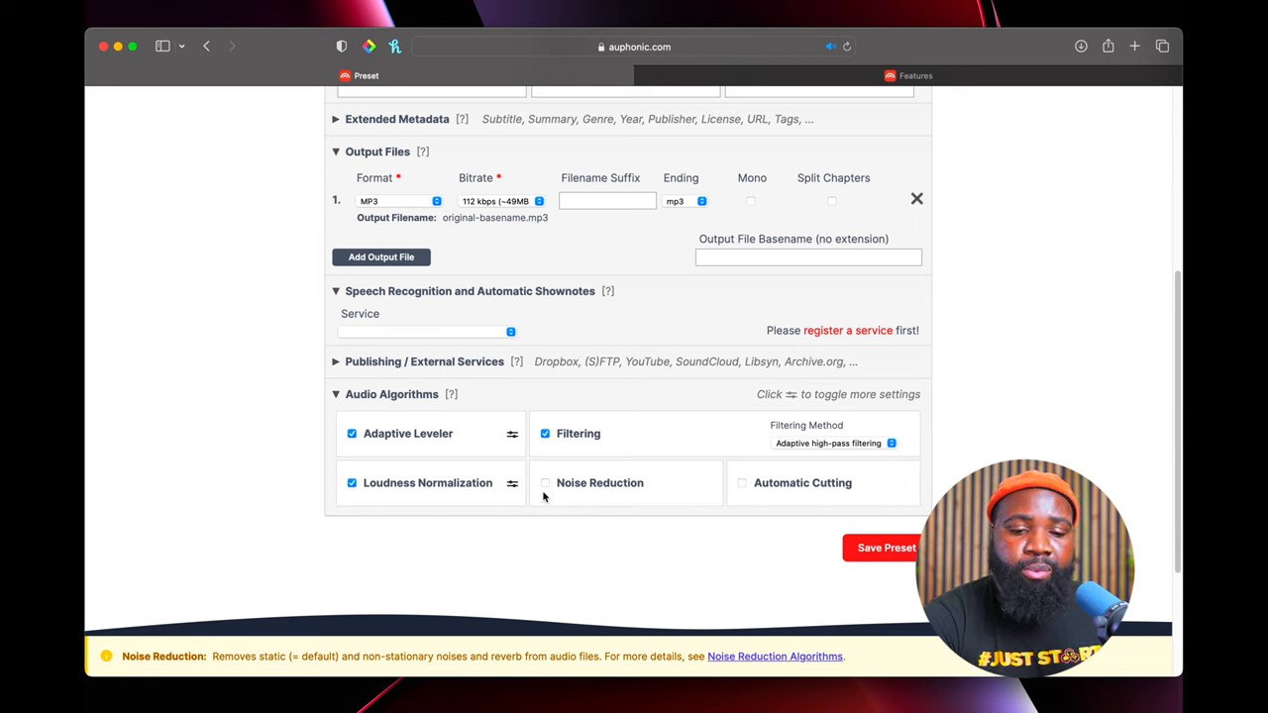
Enable Noise Reduction and save the Remove music preset.
left_click(544, 483)
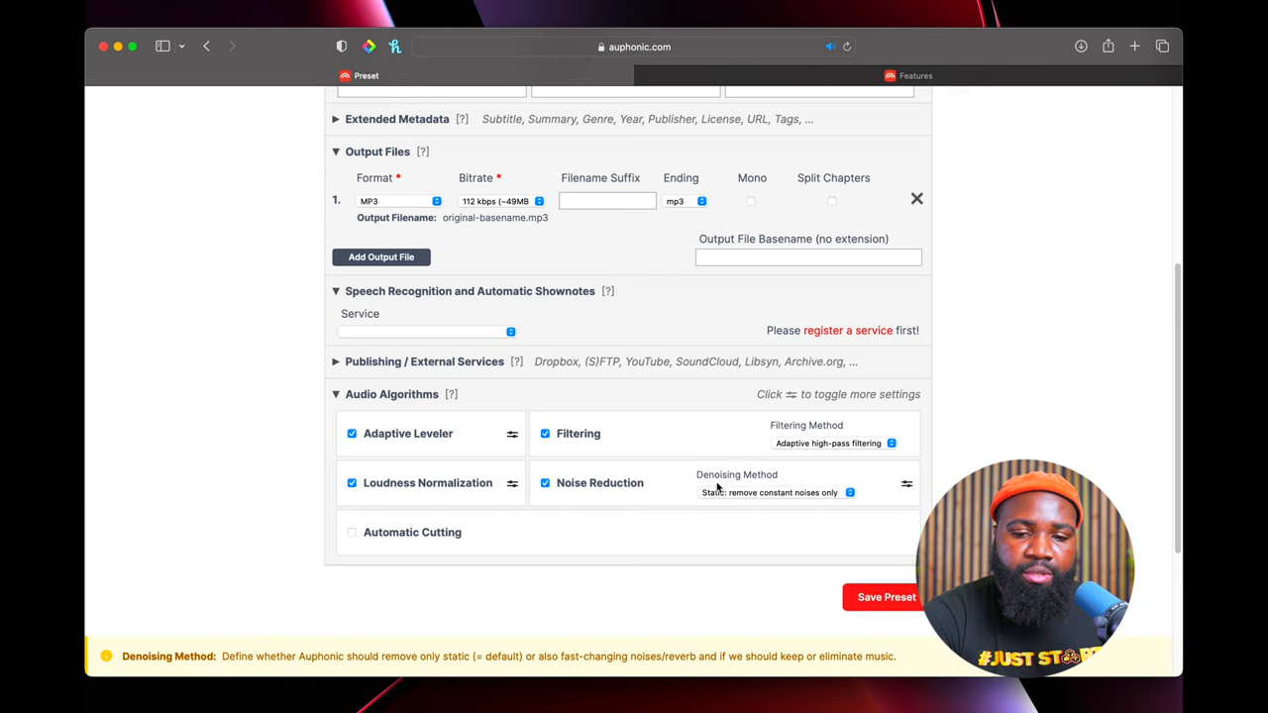
mouse_move(701, 478)
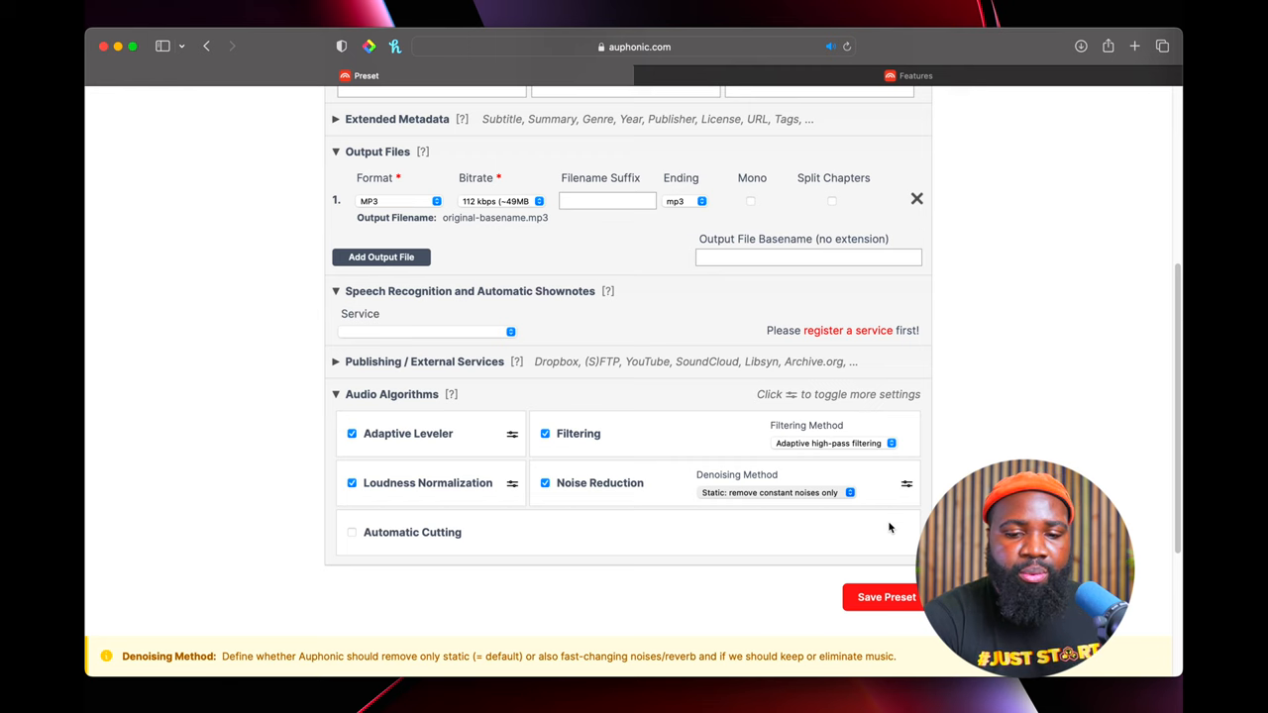
left_click(776, 491)
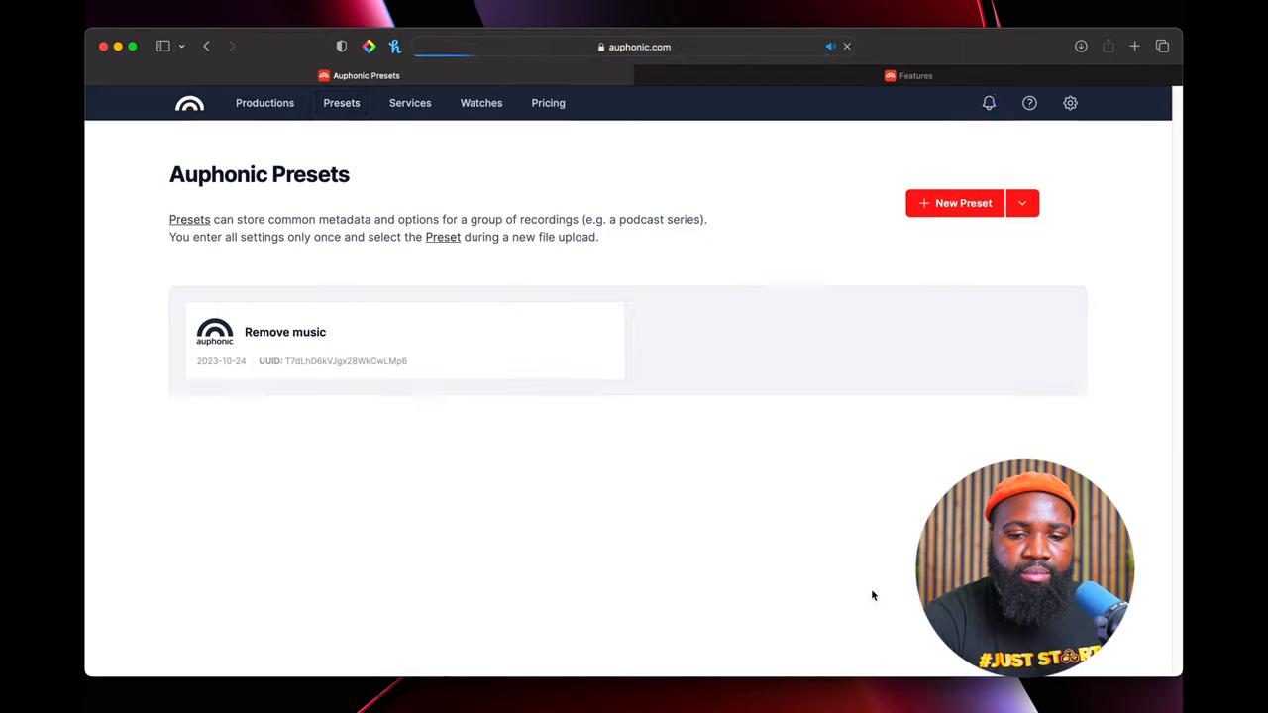
Upload remove music.mp3 from Downloads into a new Auphonic production.
left_click(265, 103)
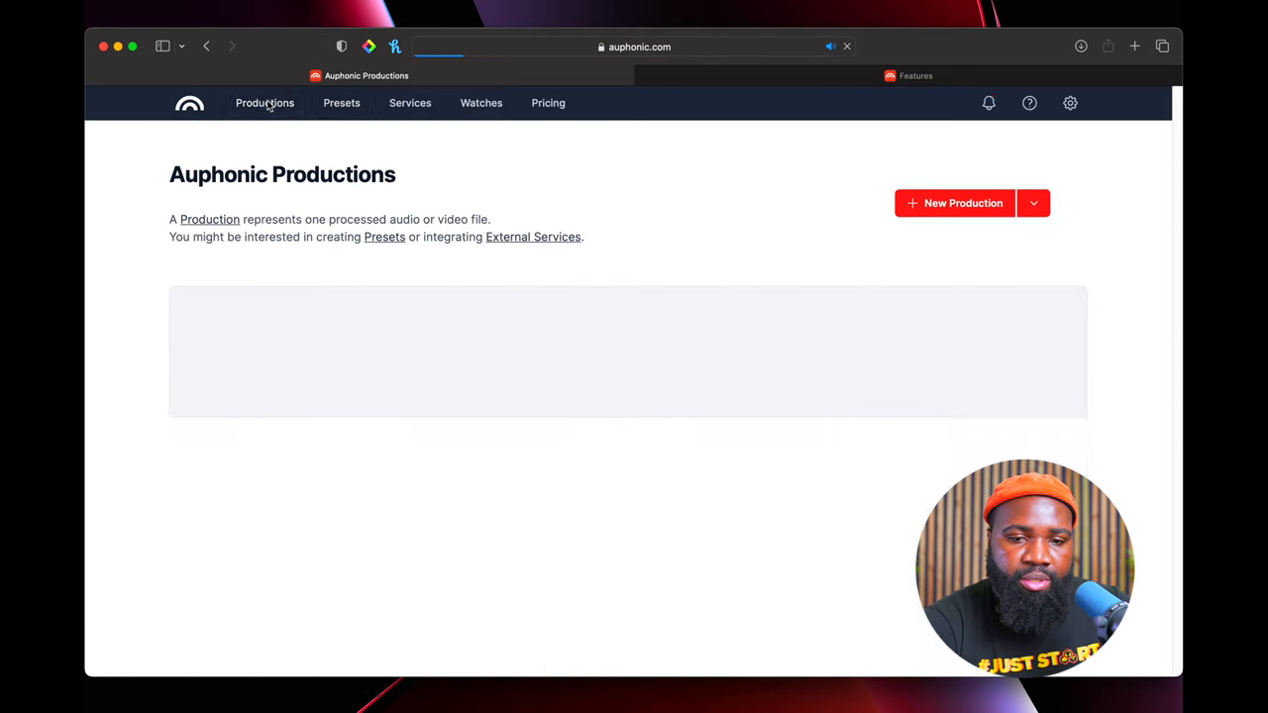
left_click(265, 103)
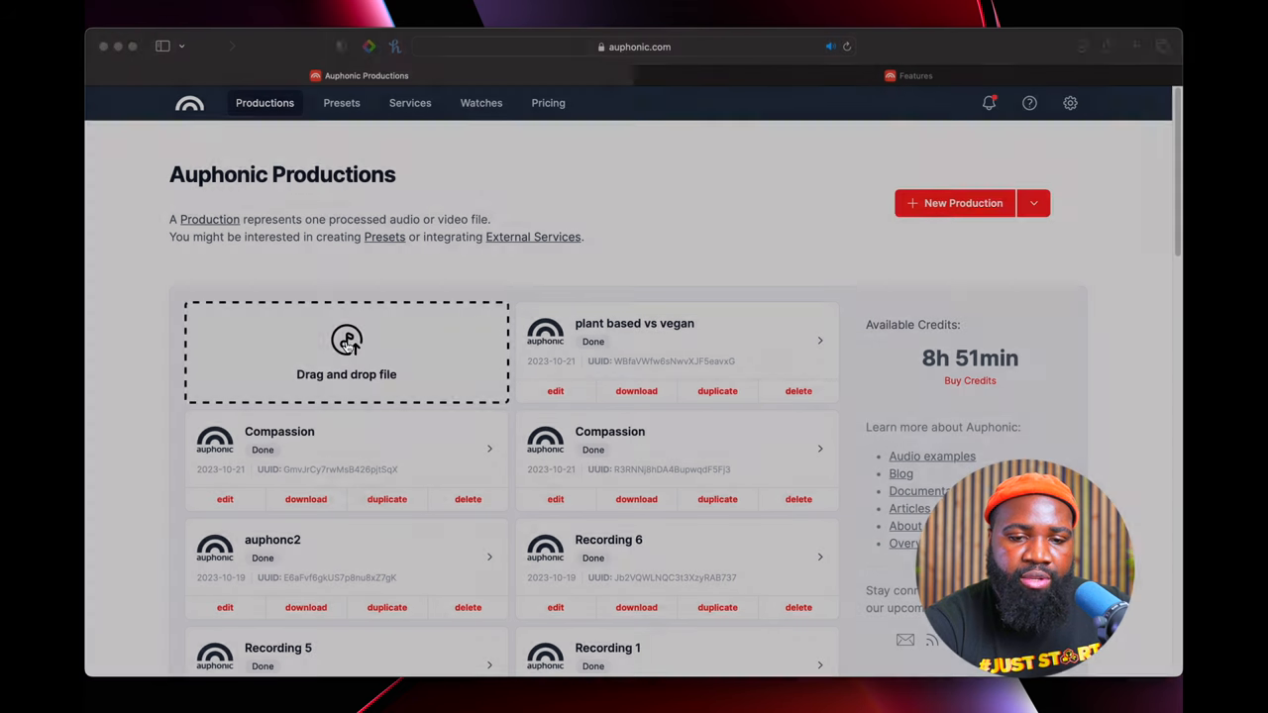
left_click(345, 353)
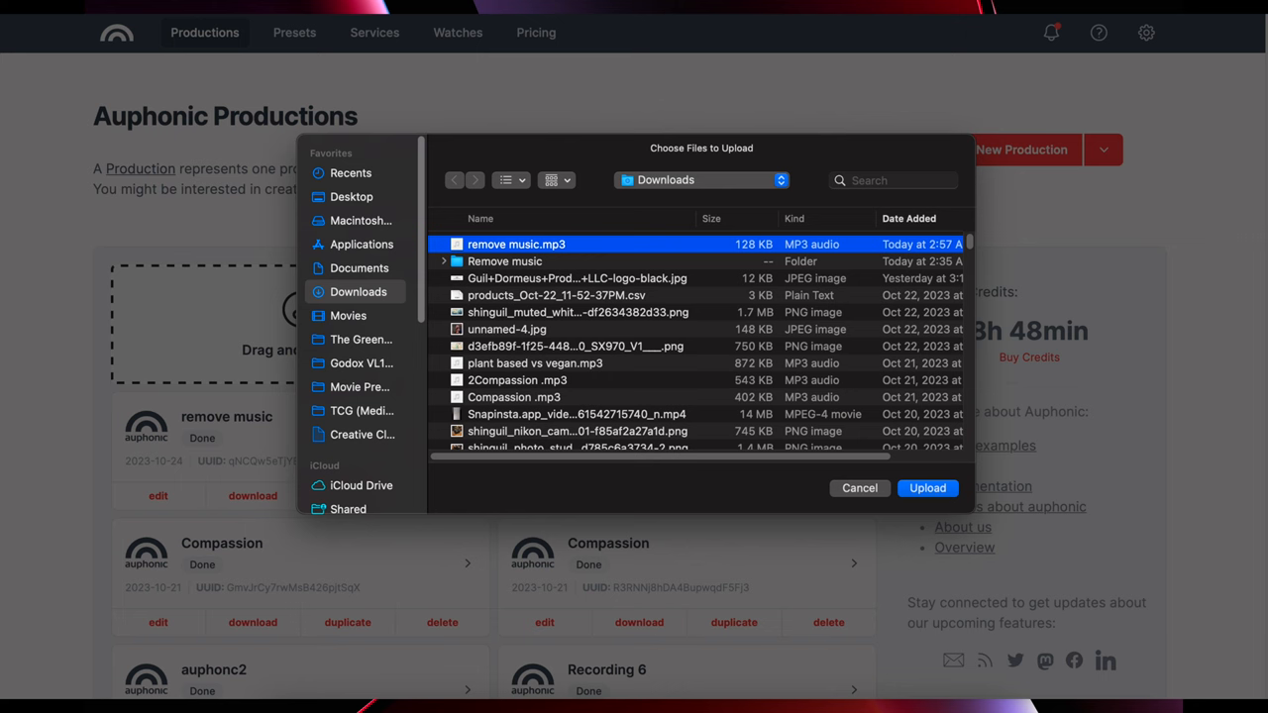
left_click(927, 487)
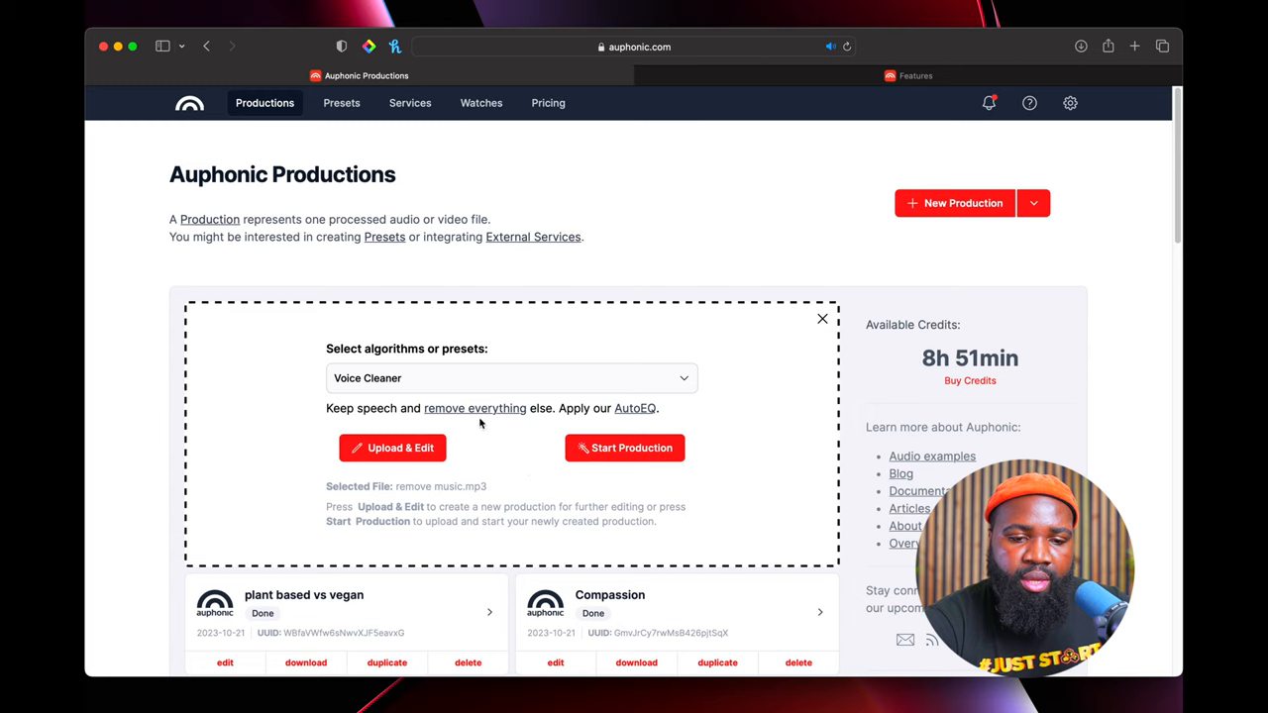
Apply the personal Remove music preset to the production.
left_click(511, 376)
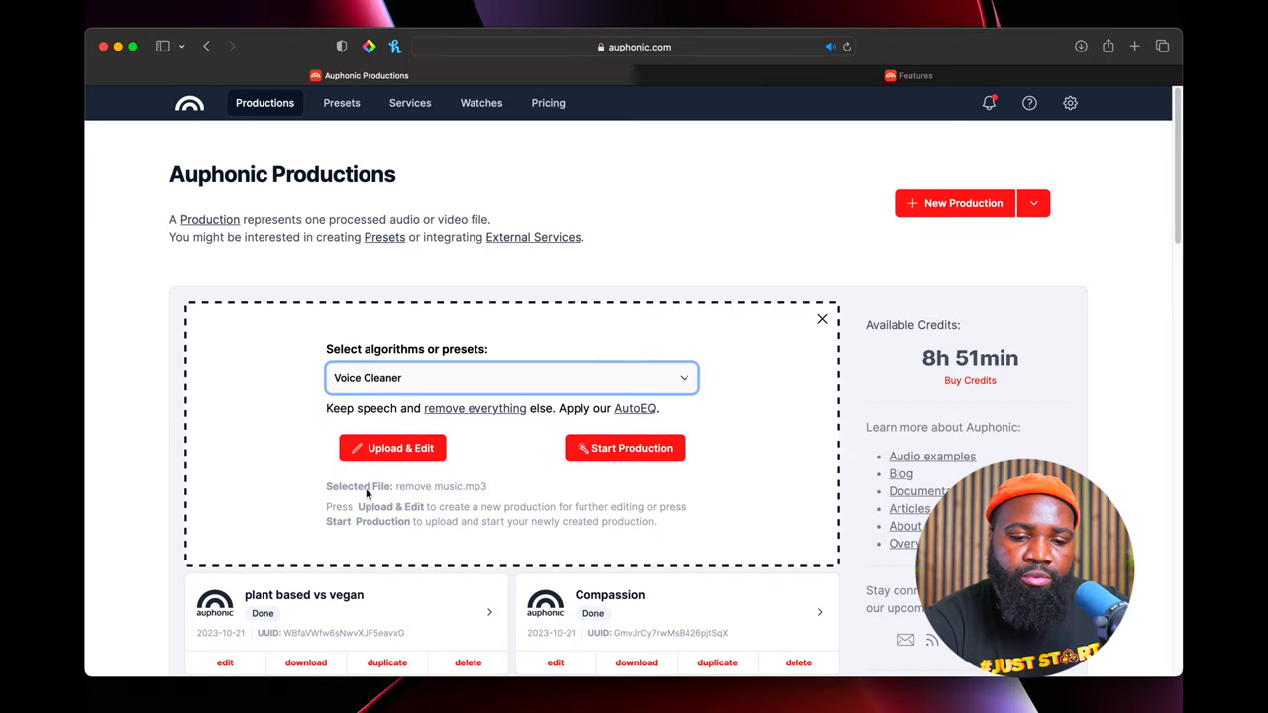
left_click(511, 376)
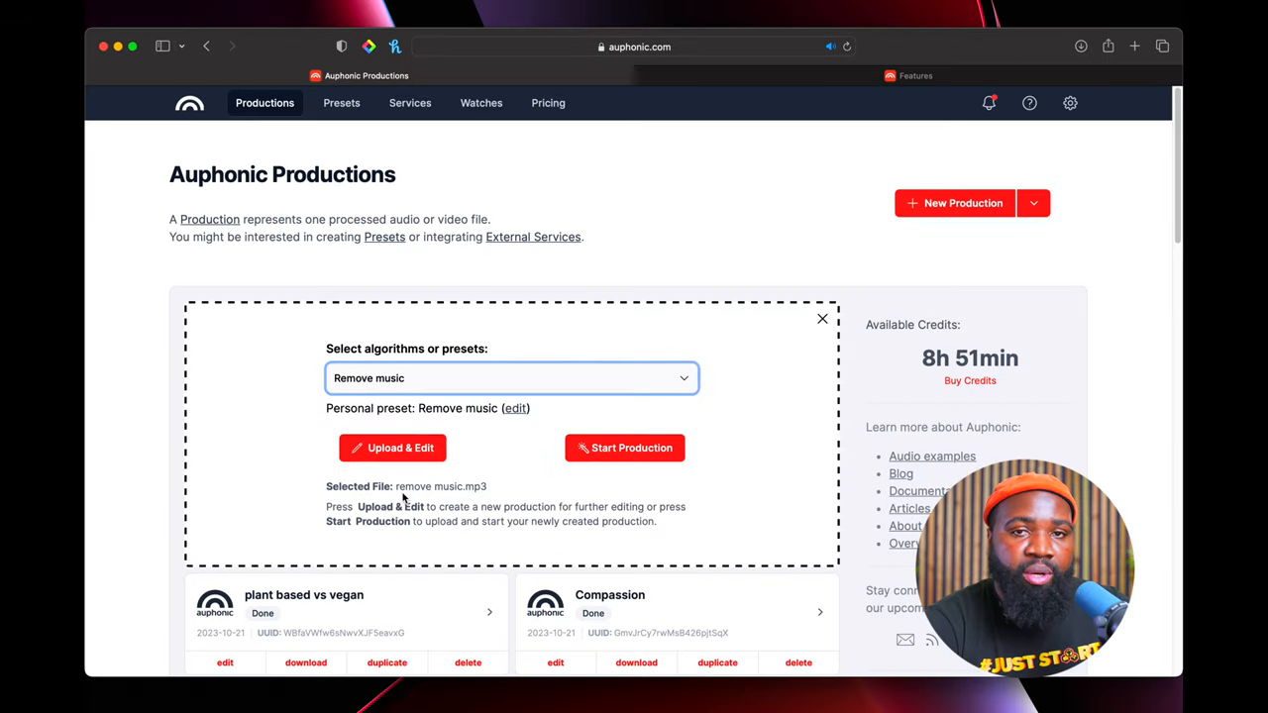
mouse_move(624, 447)
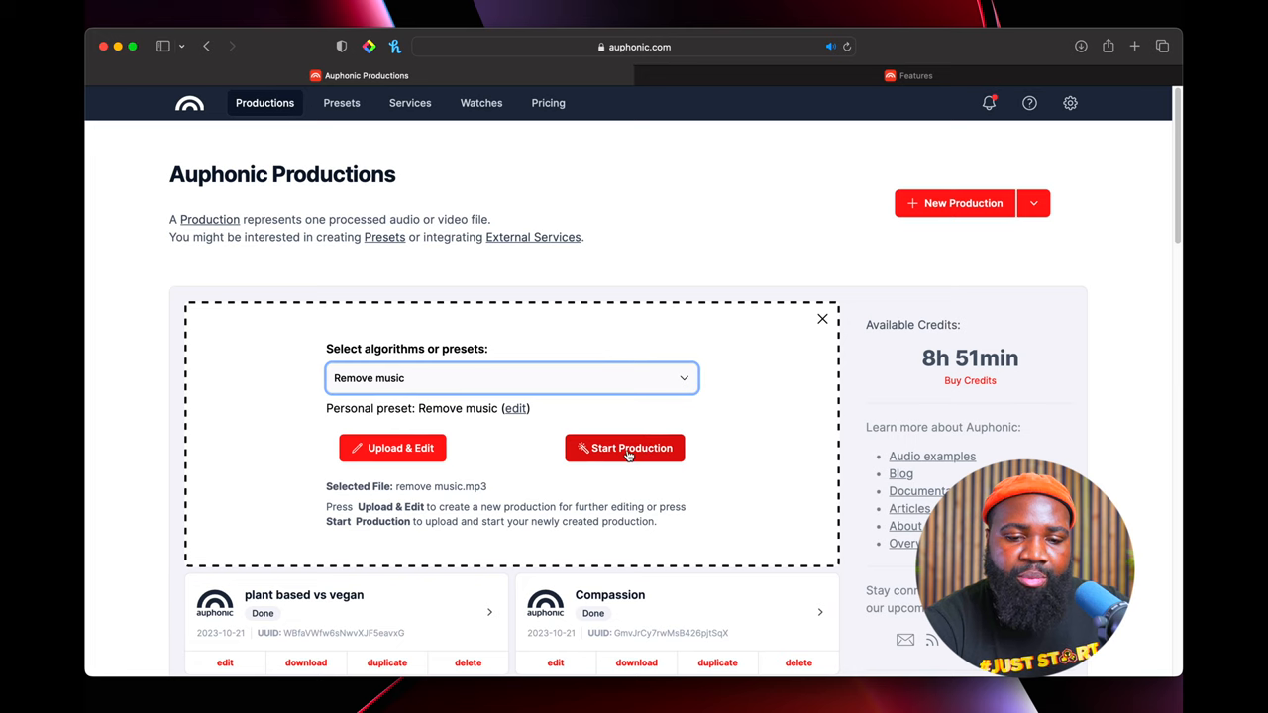
Start the production and download the processed 9-second remove music.mp3 result.
left_click(624, 447)
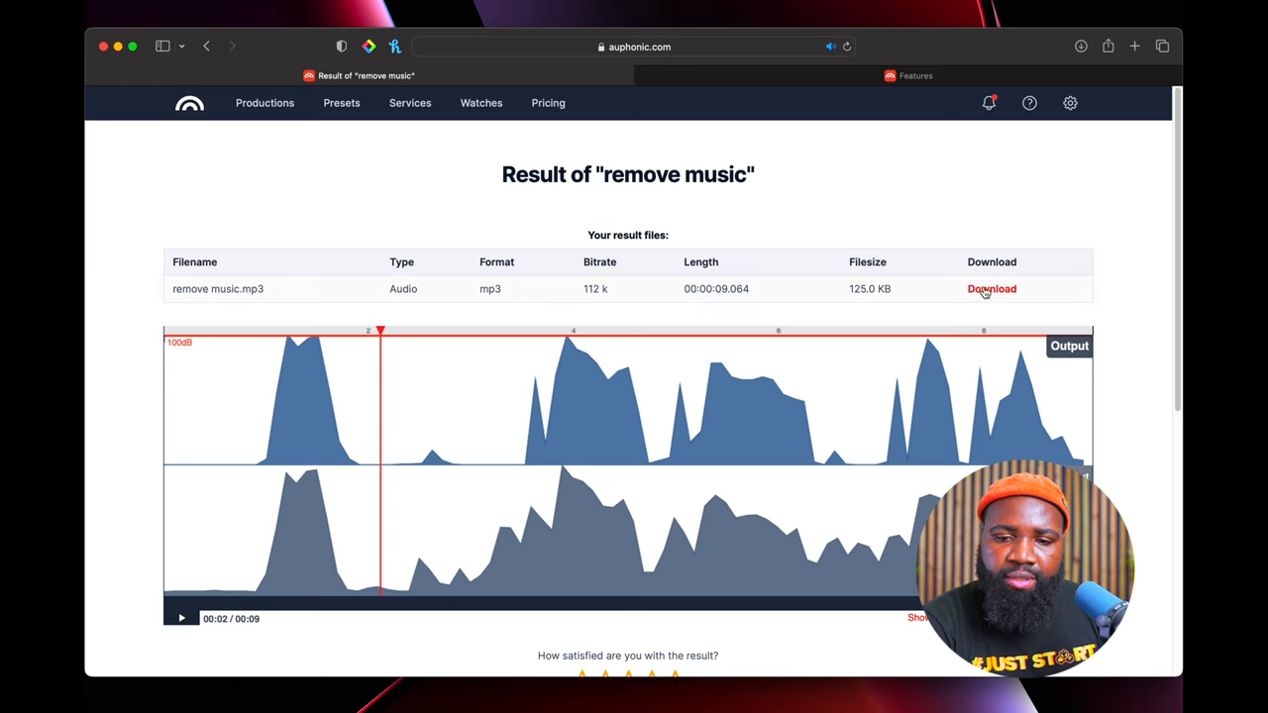
left_click(990, 289)
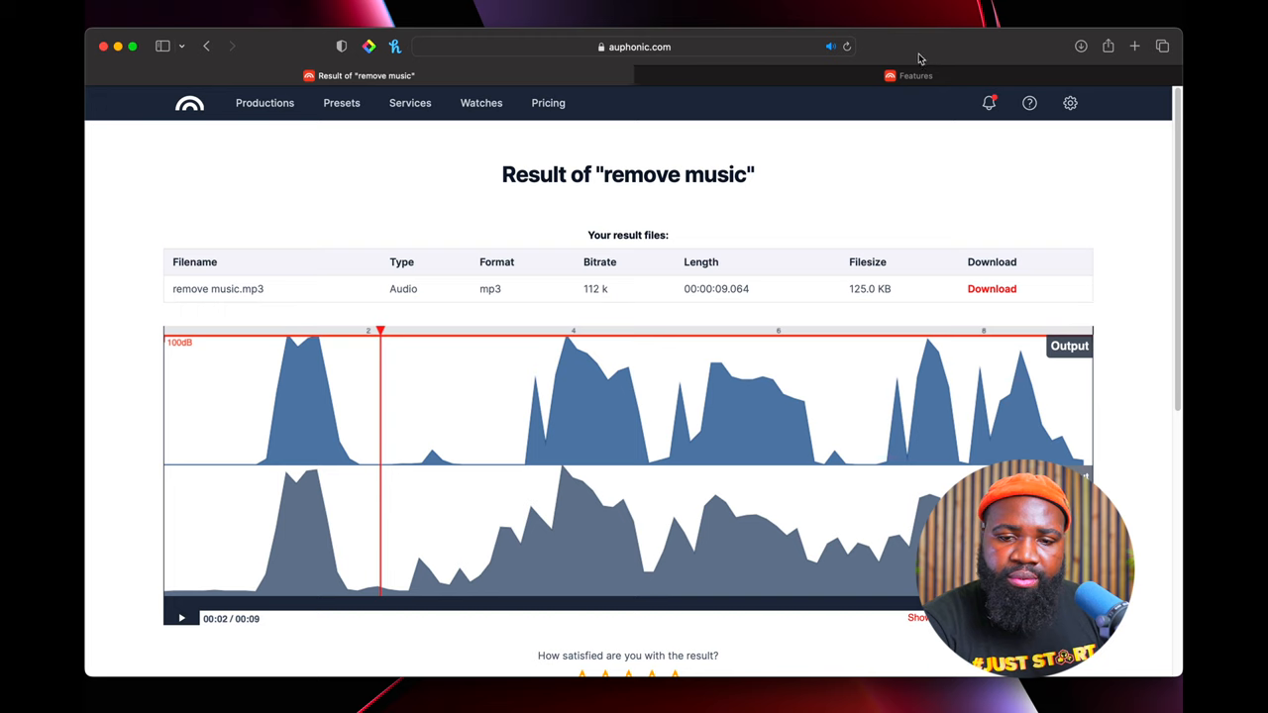
mouse_move(711, 644)
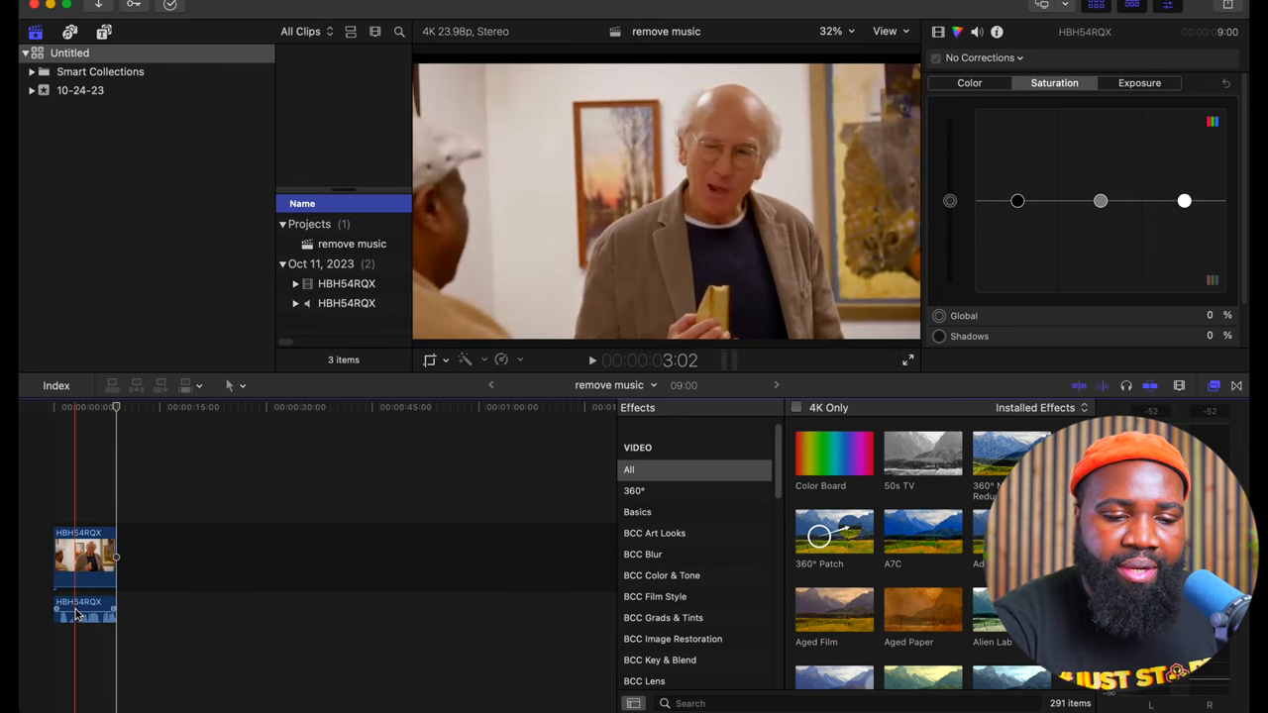
Select the imported speech-only audio clip on the timeline to view its audio inspector.
left_click(84, 610)
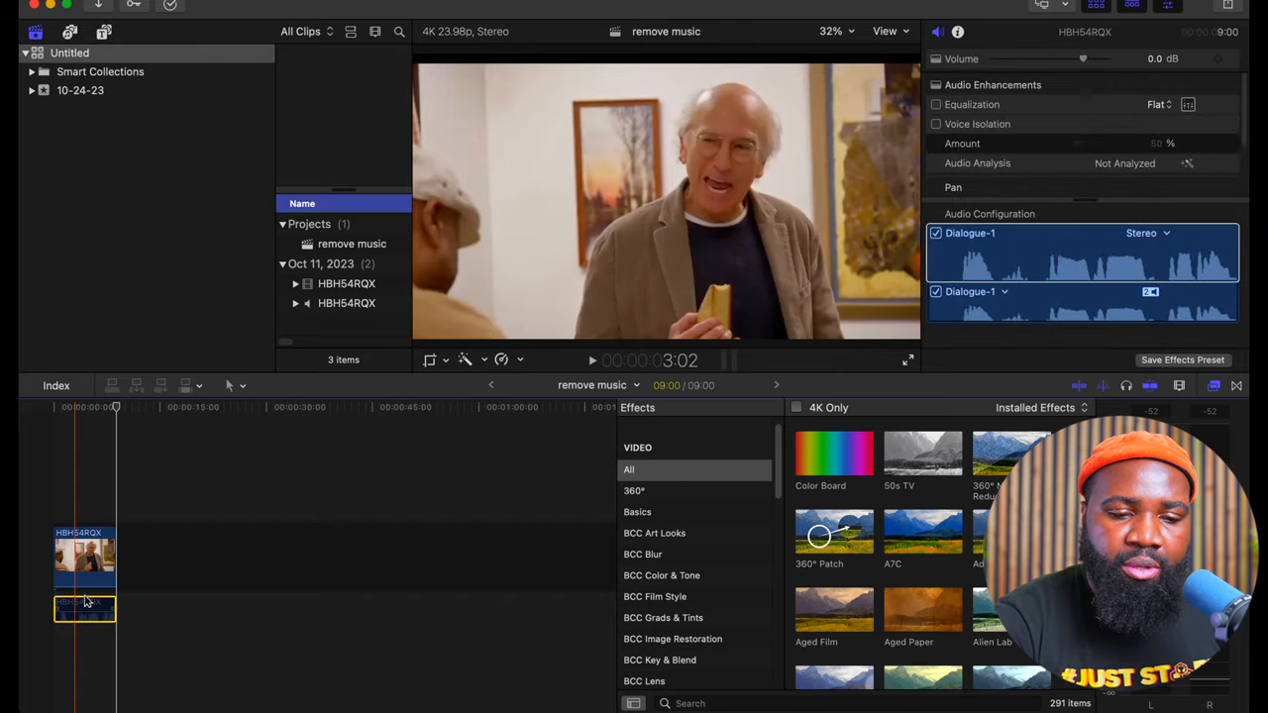